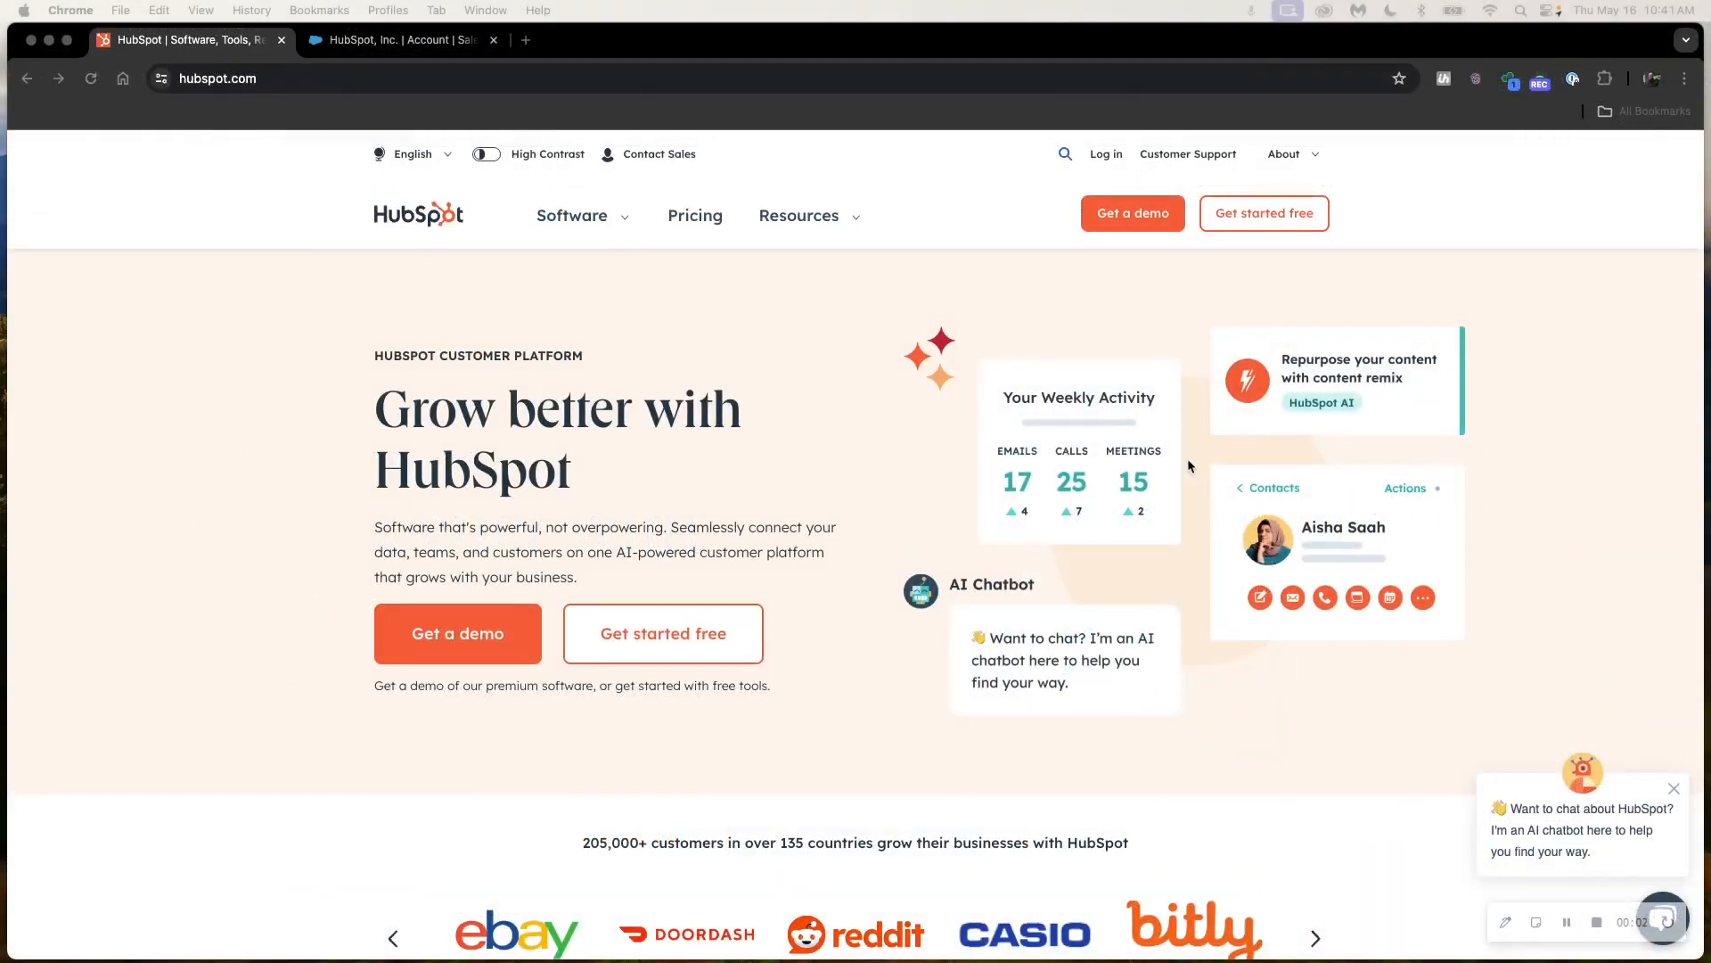
pyautogui.moveTo(1198, 463)
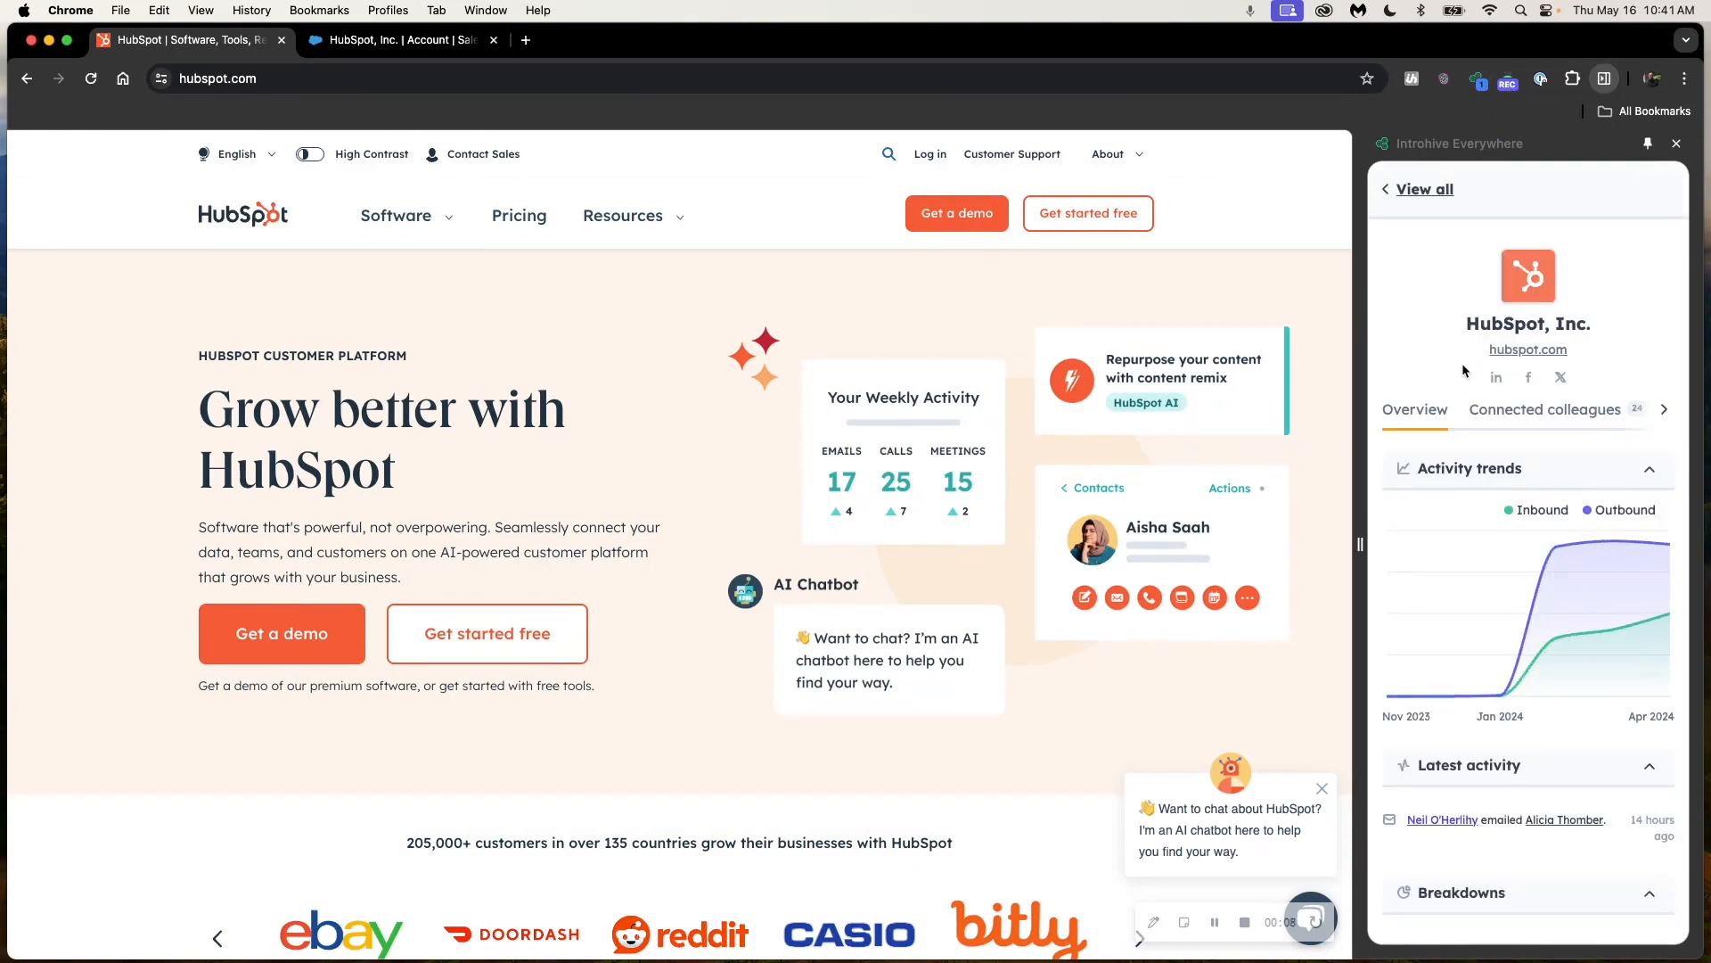
pyautogui.moveTo(1434, 606)
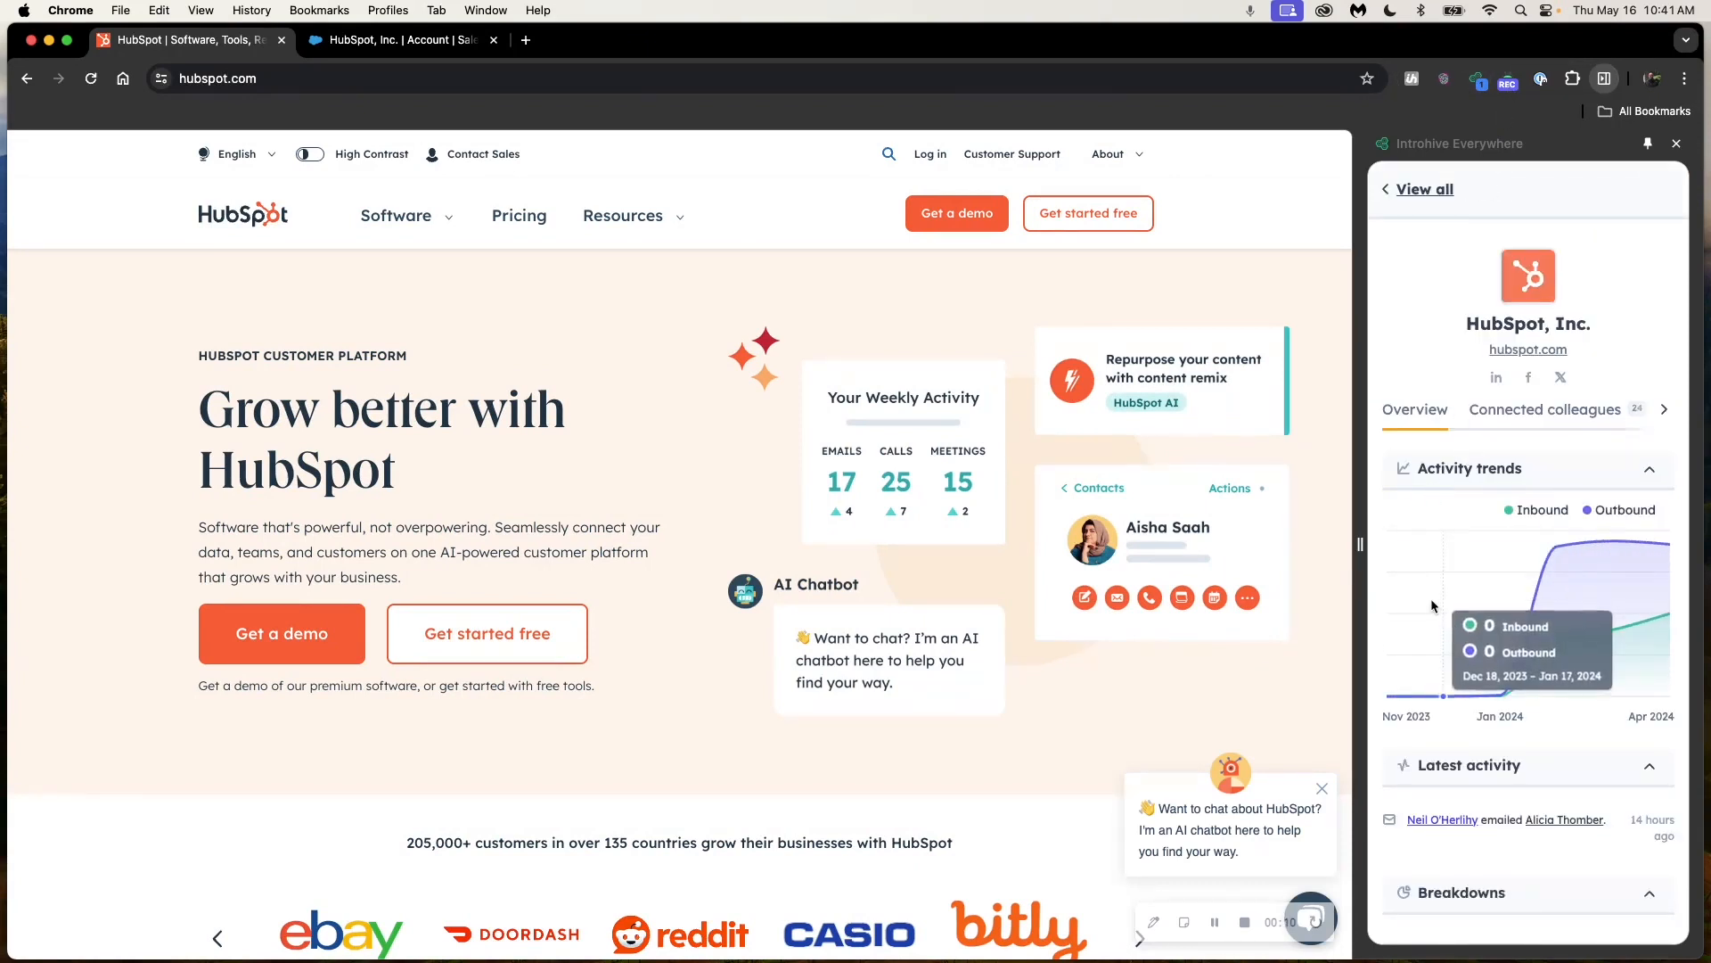
pyautogui.moveTo(1469, 587)
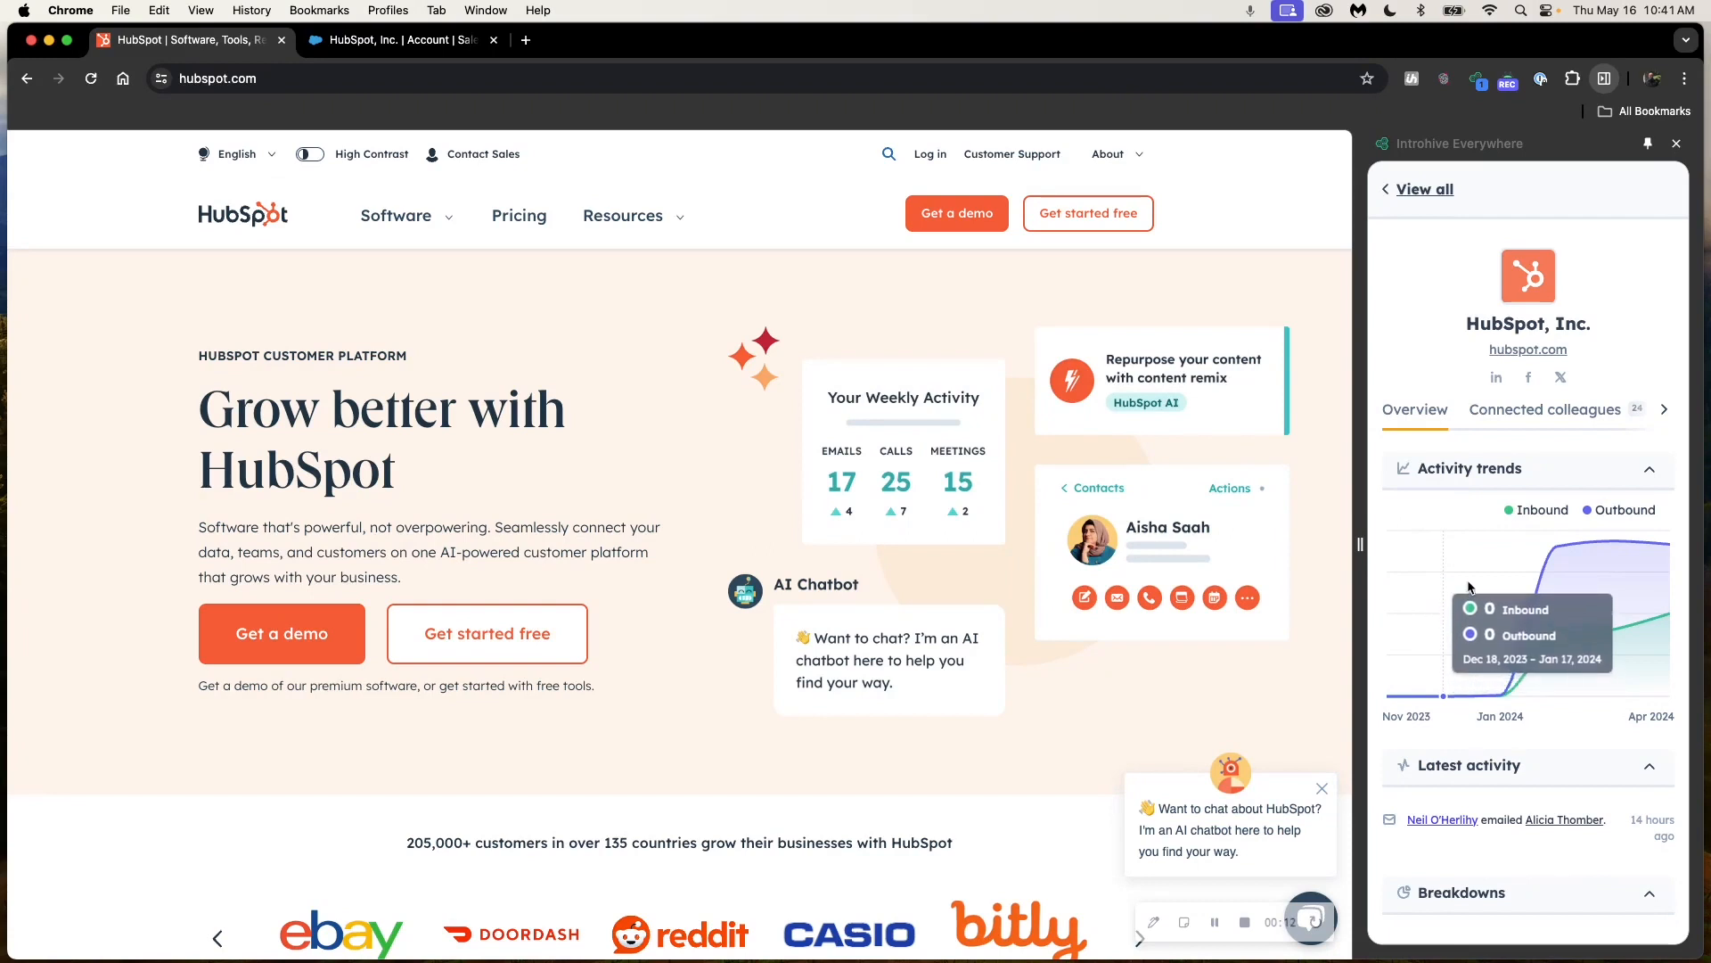
pyautogui.moveTo(1501, 573)
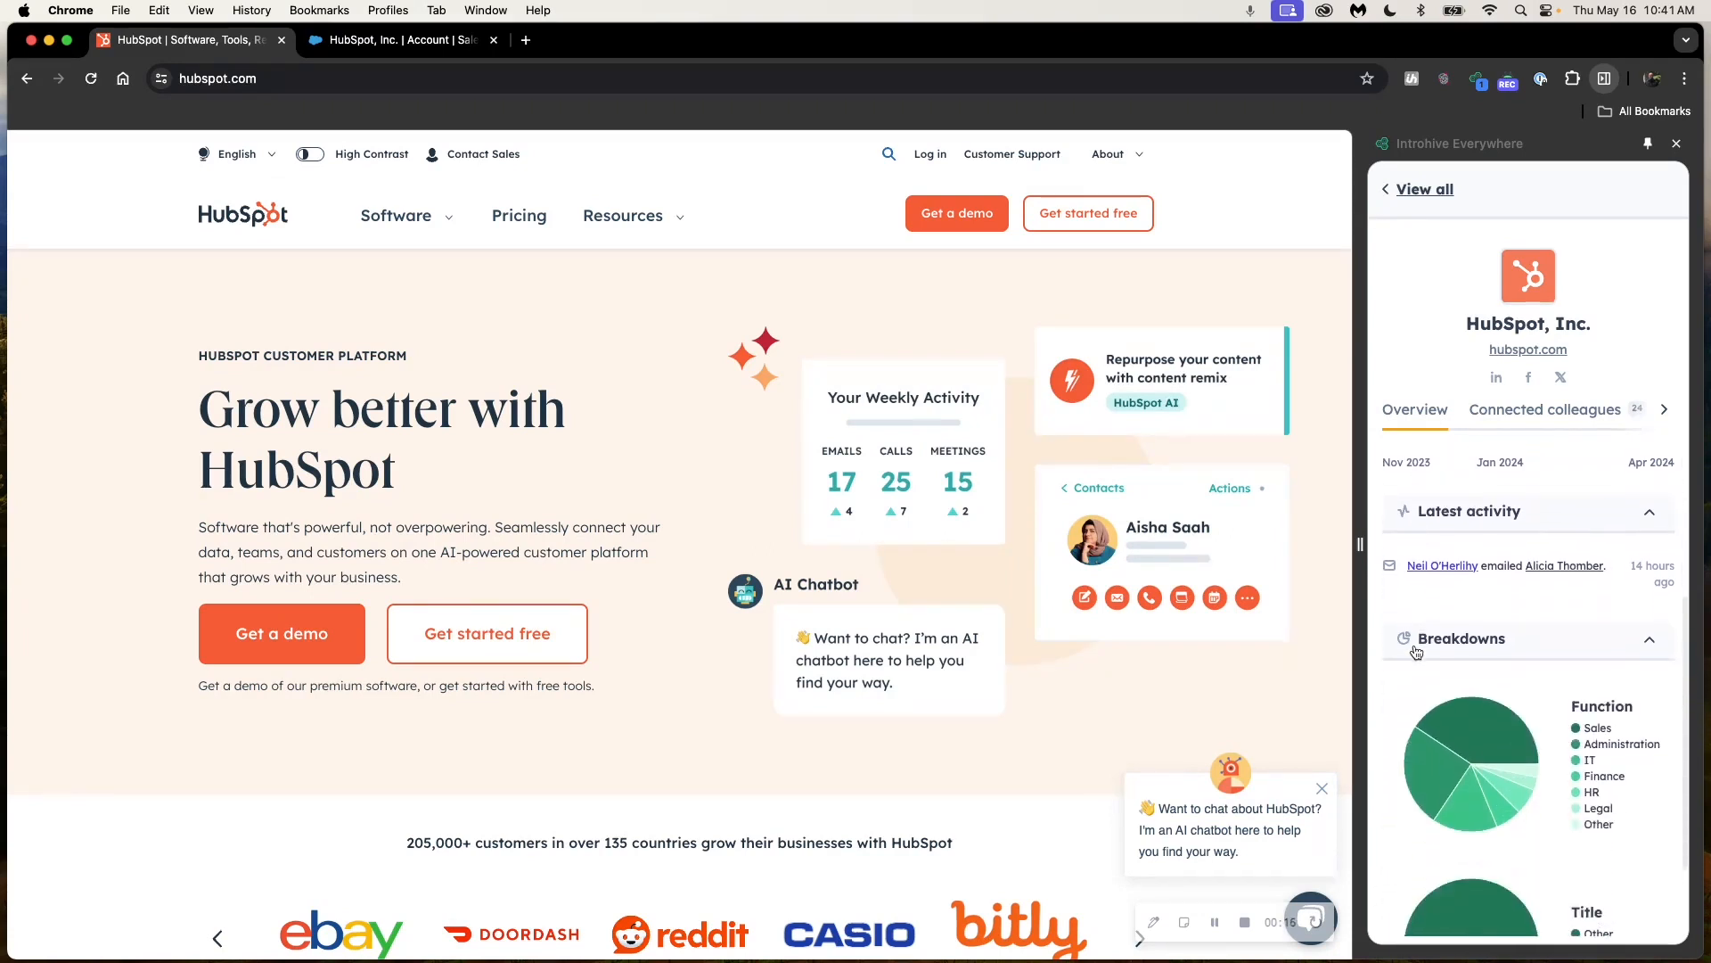
# - Review HubSpot, Inc.'s function/title breakdowns, then show its connected colleagues
pyautogui.scroll(-3)
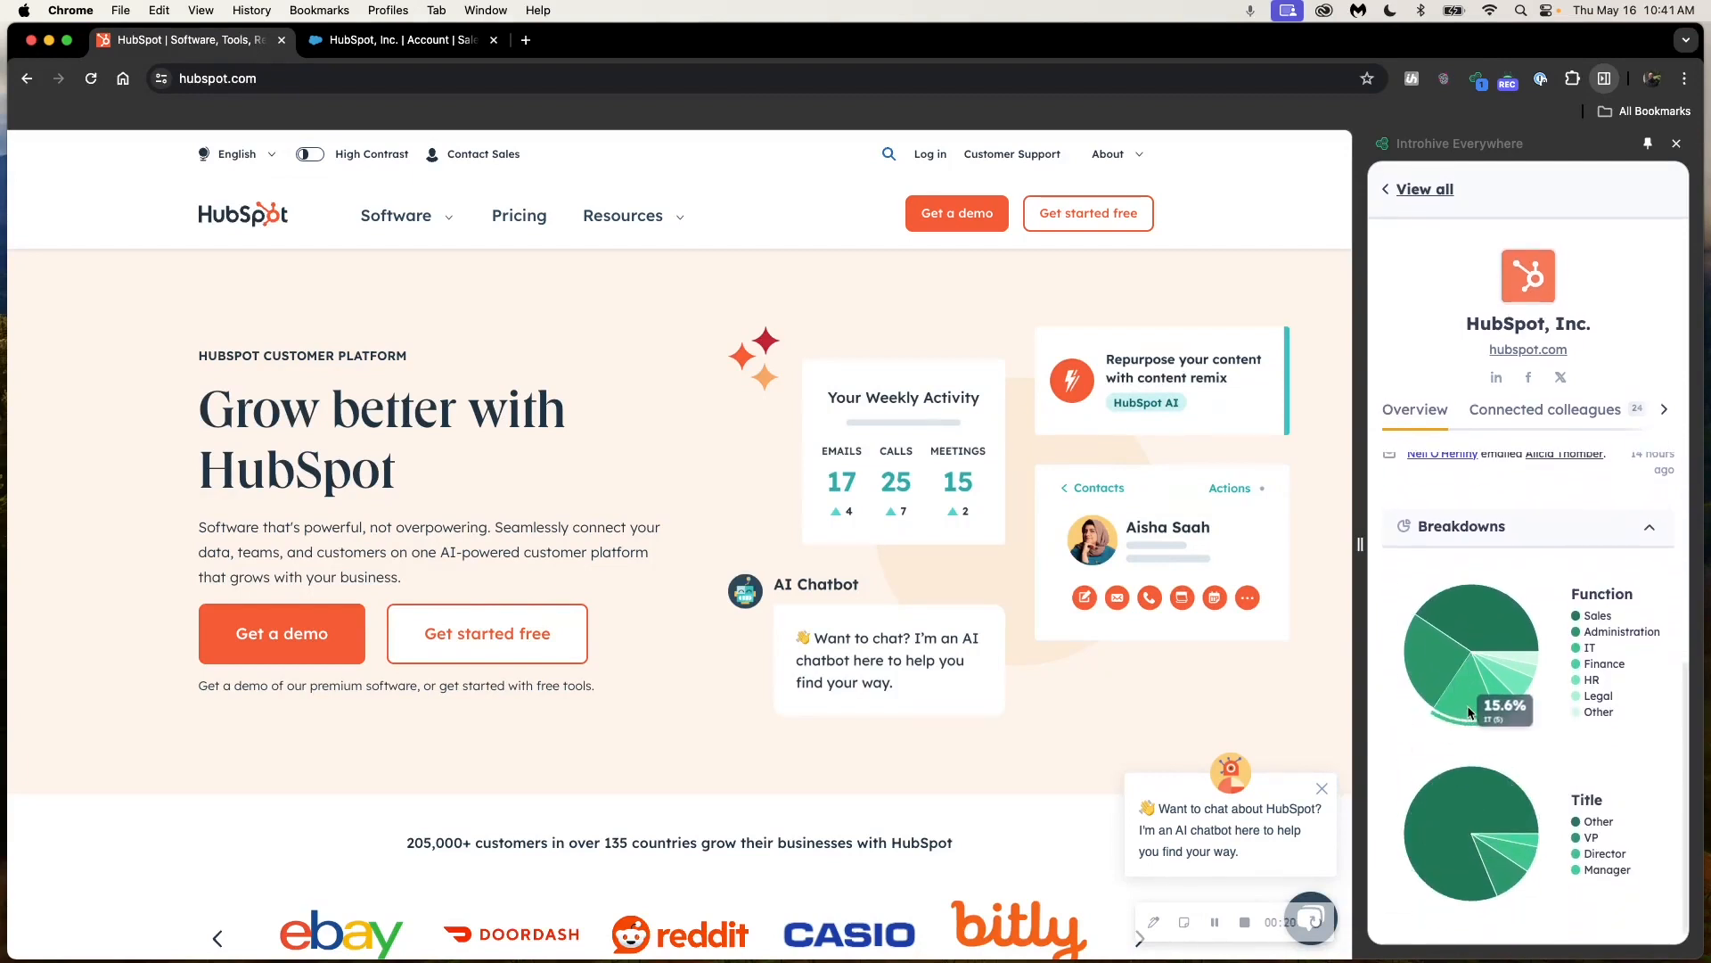
pyautogui.click(1544, 410)
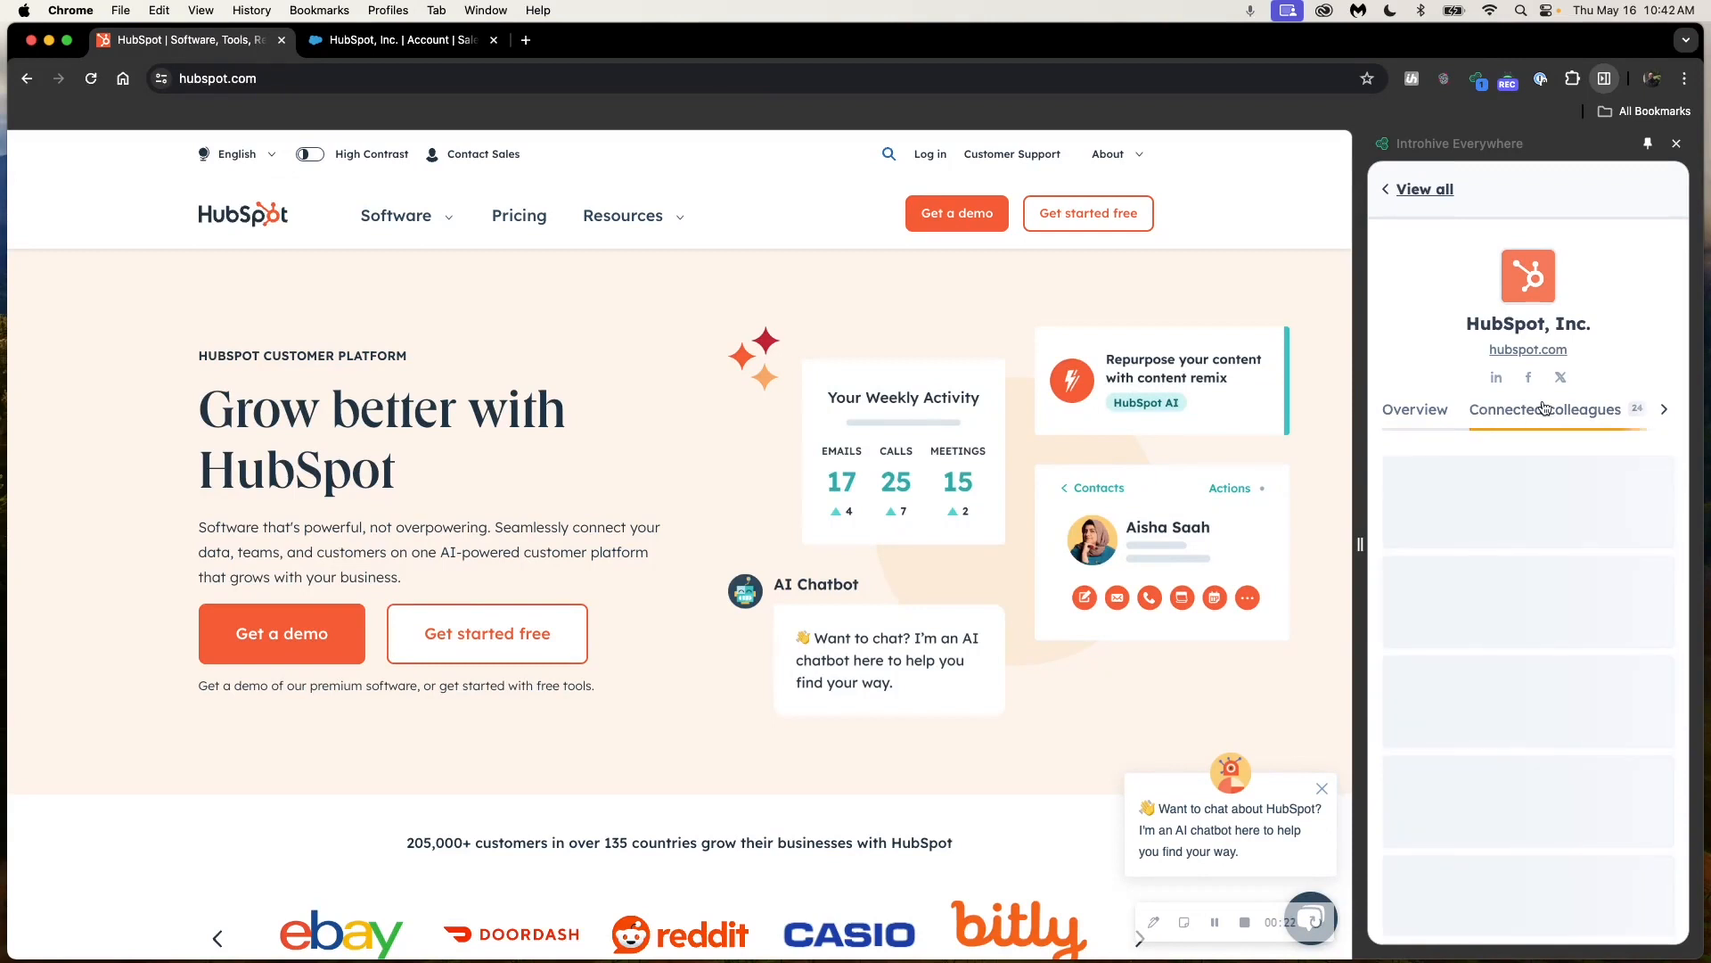
# - View HubSpot, Inc.'s contacts list, then its recent email activity feed
pyautogui.click(1544, 410)
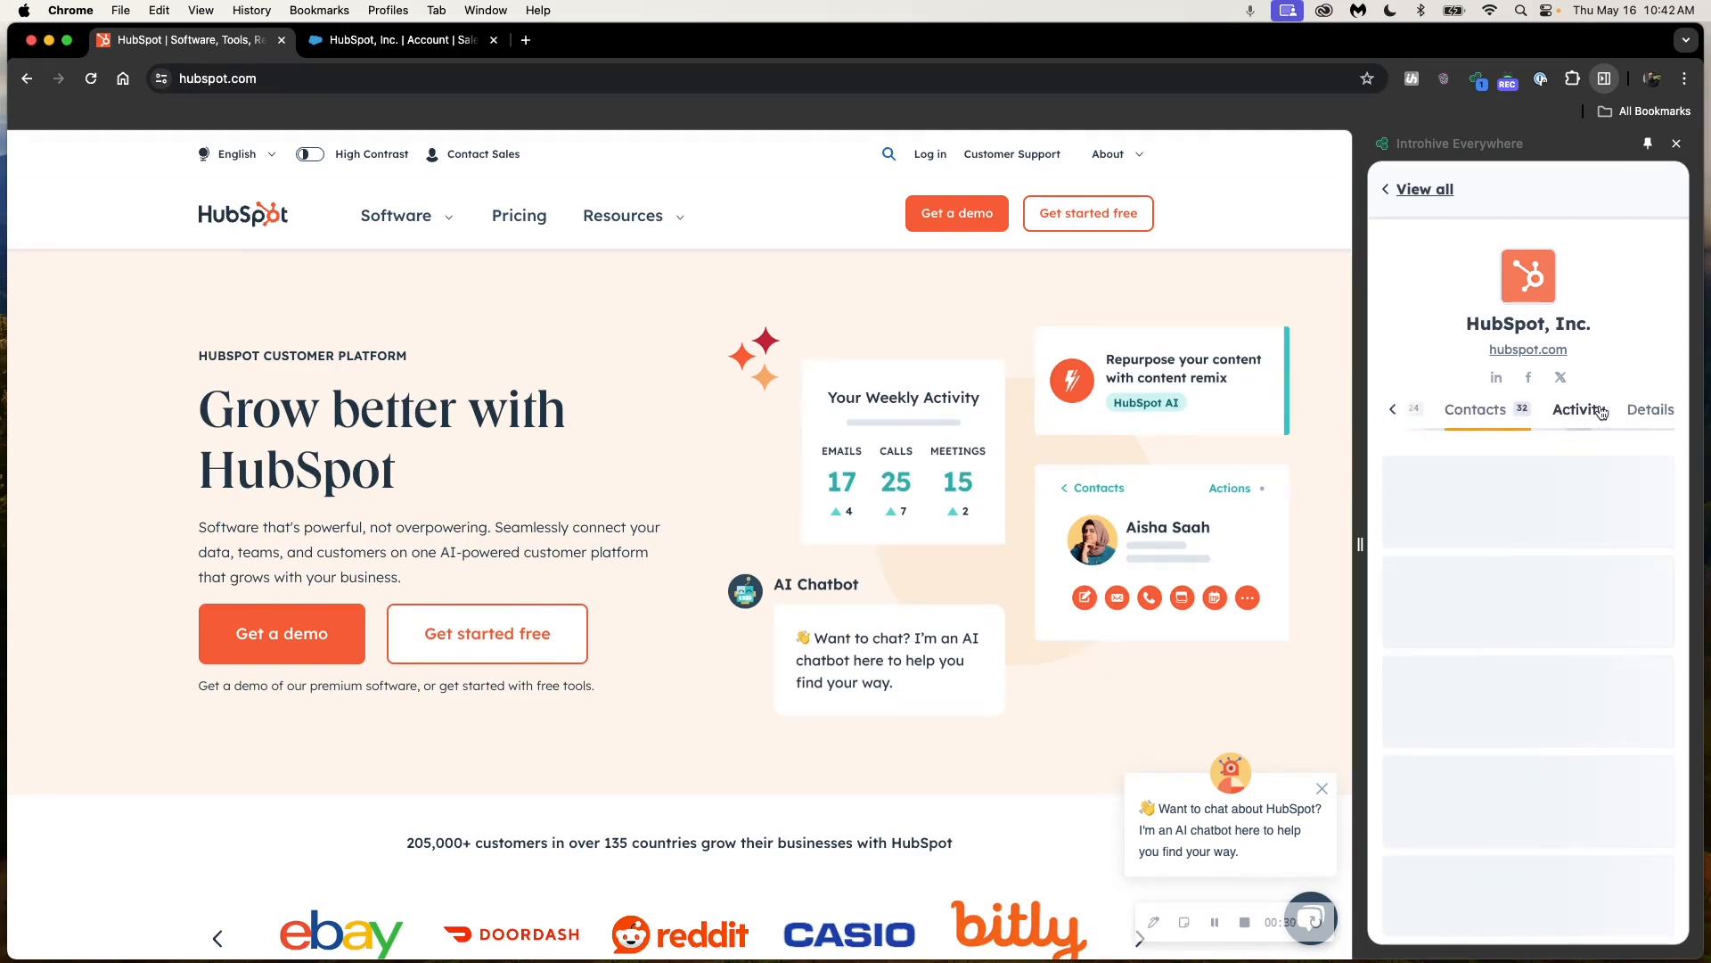
pyautogui.click(1578, 410)
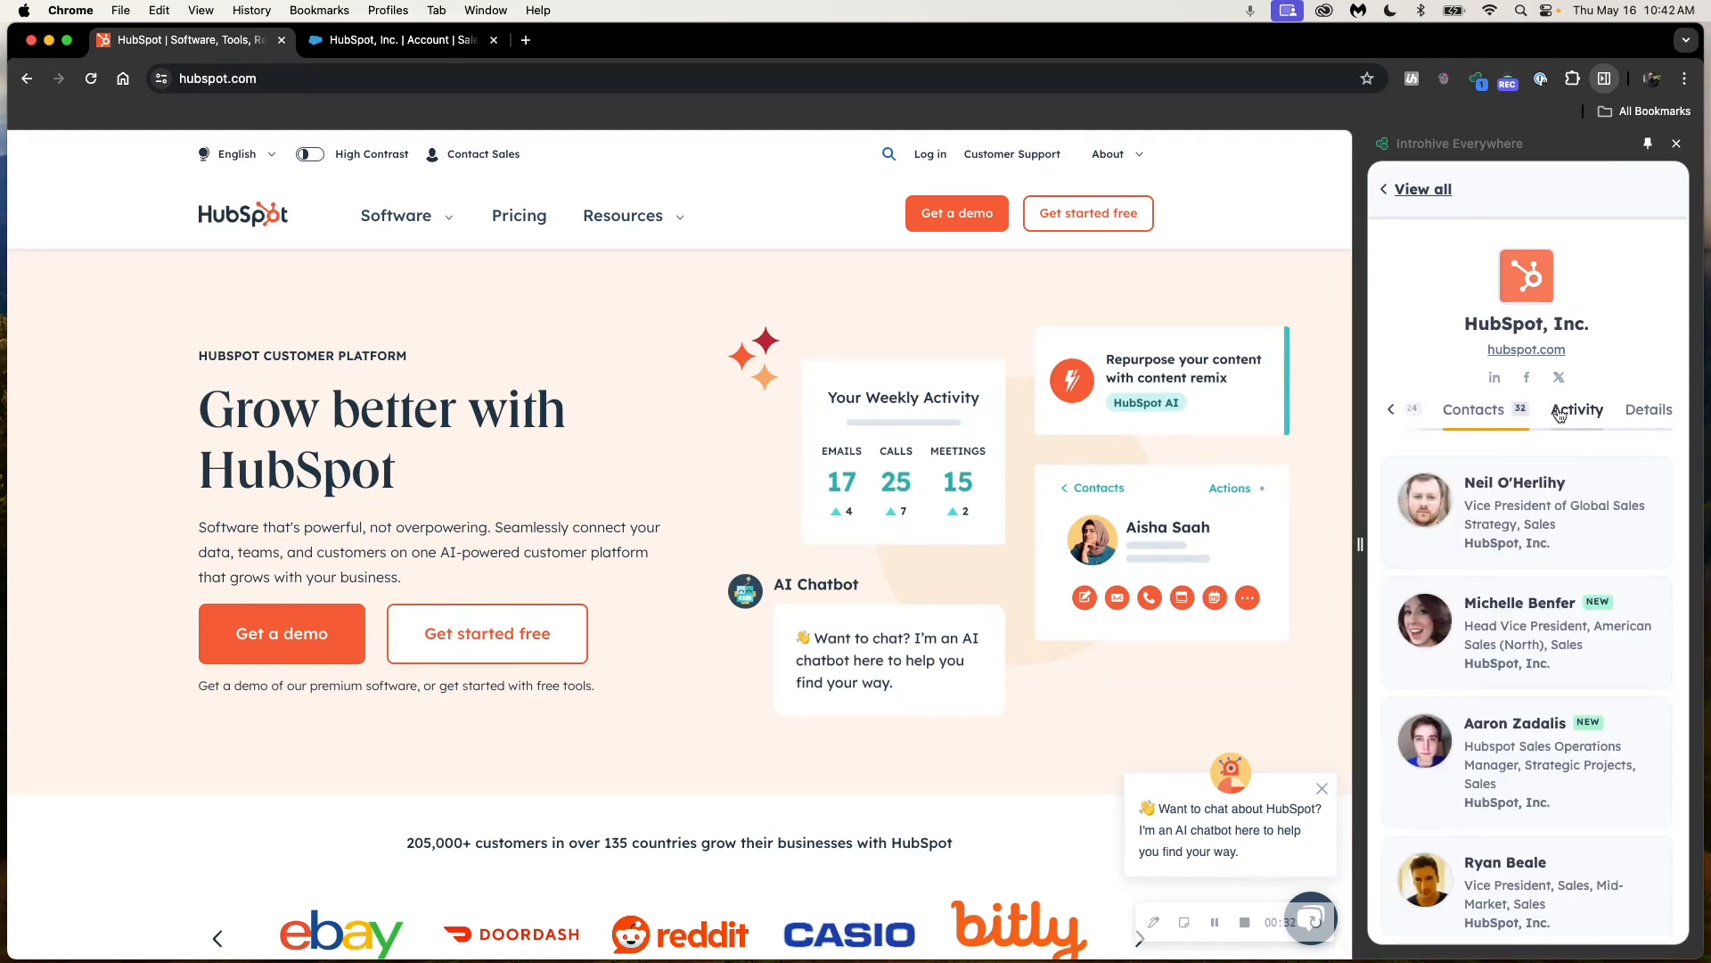
pyautogui.click(1578, 410)
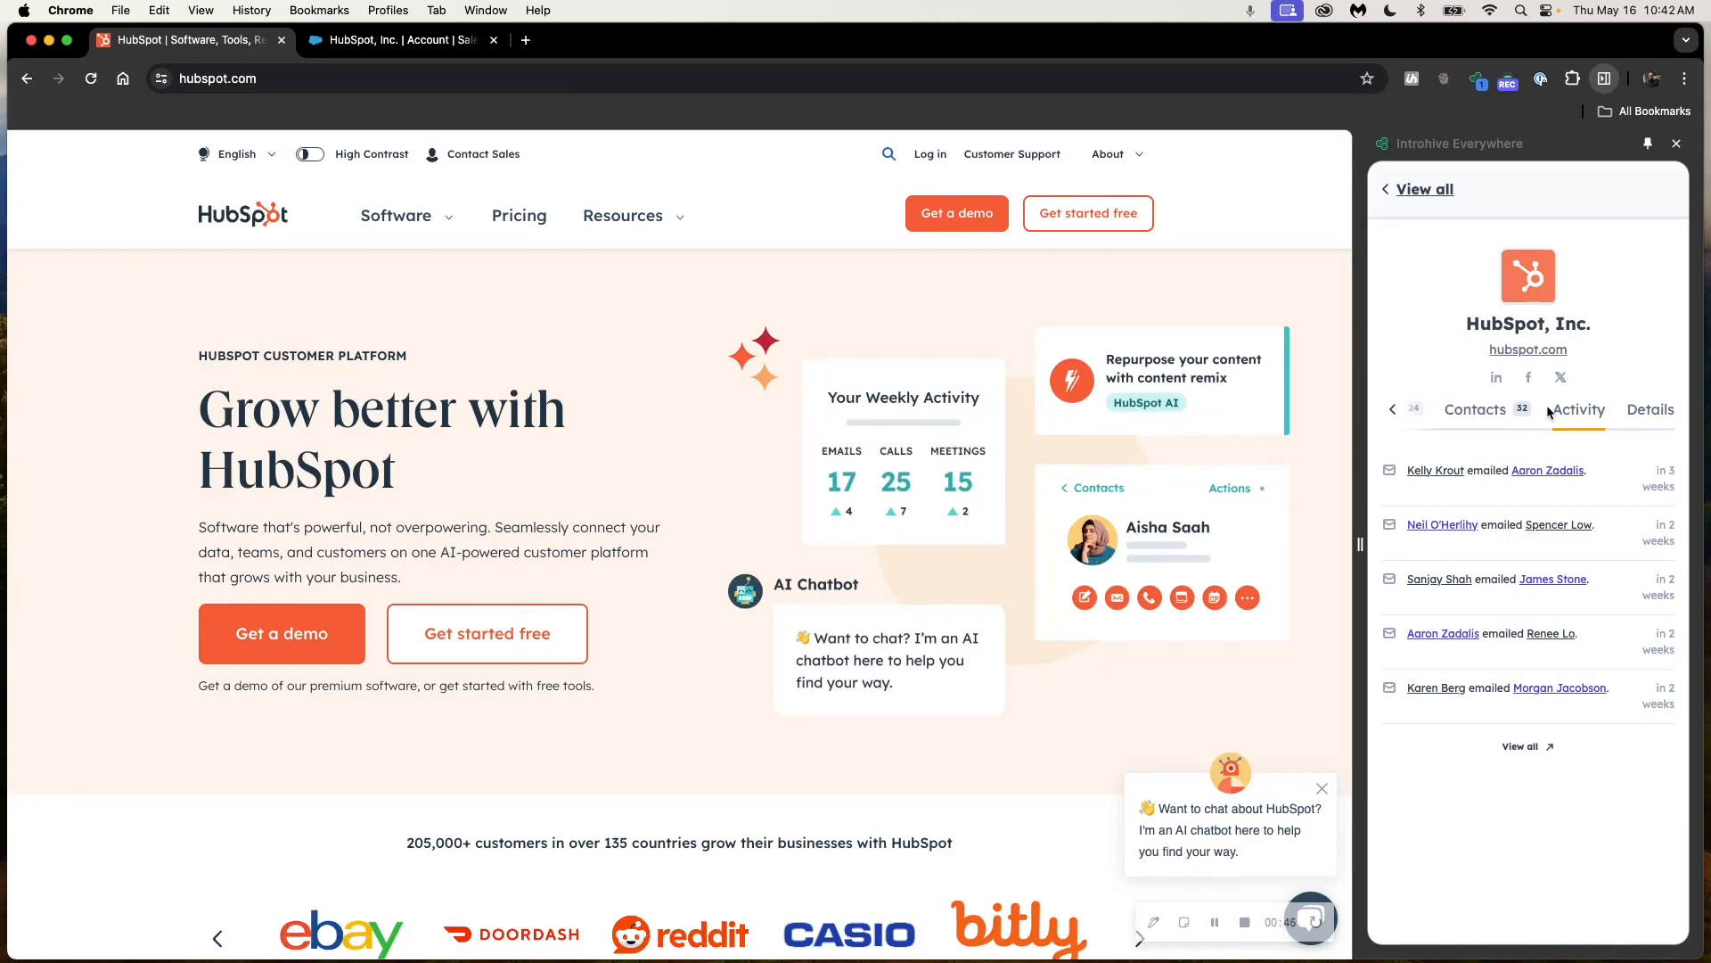
pyautogui.moveTo(1223, 338)
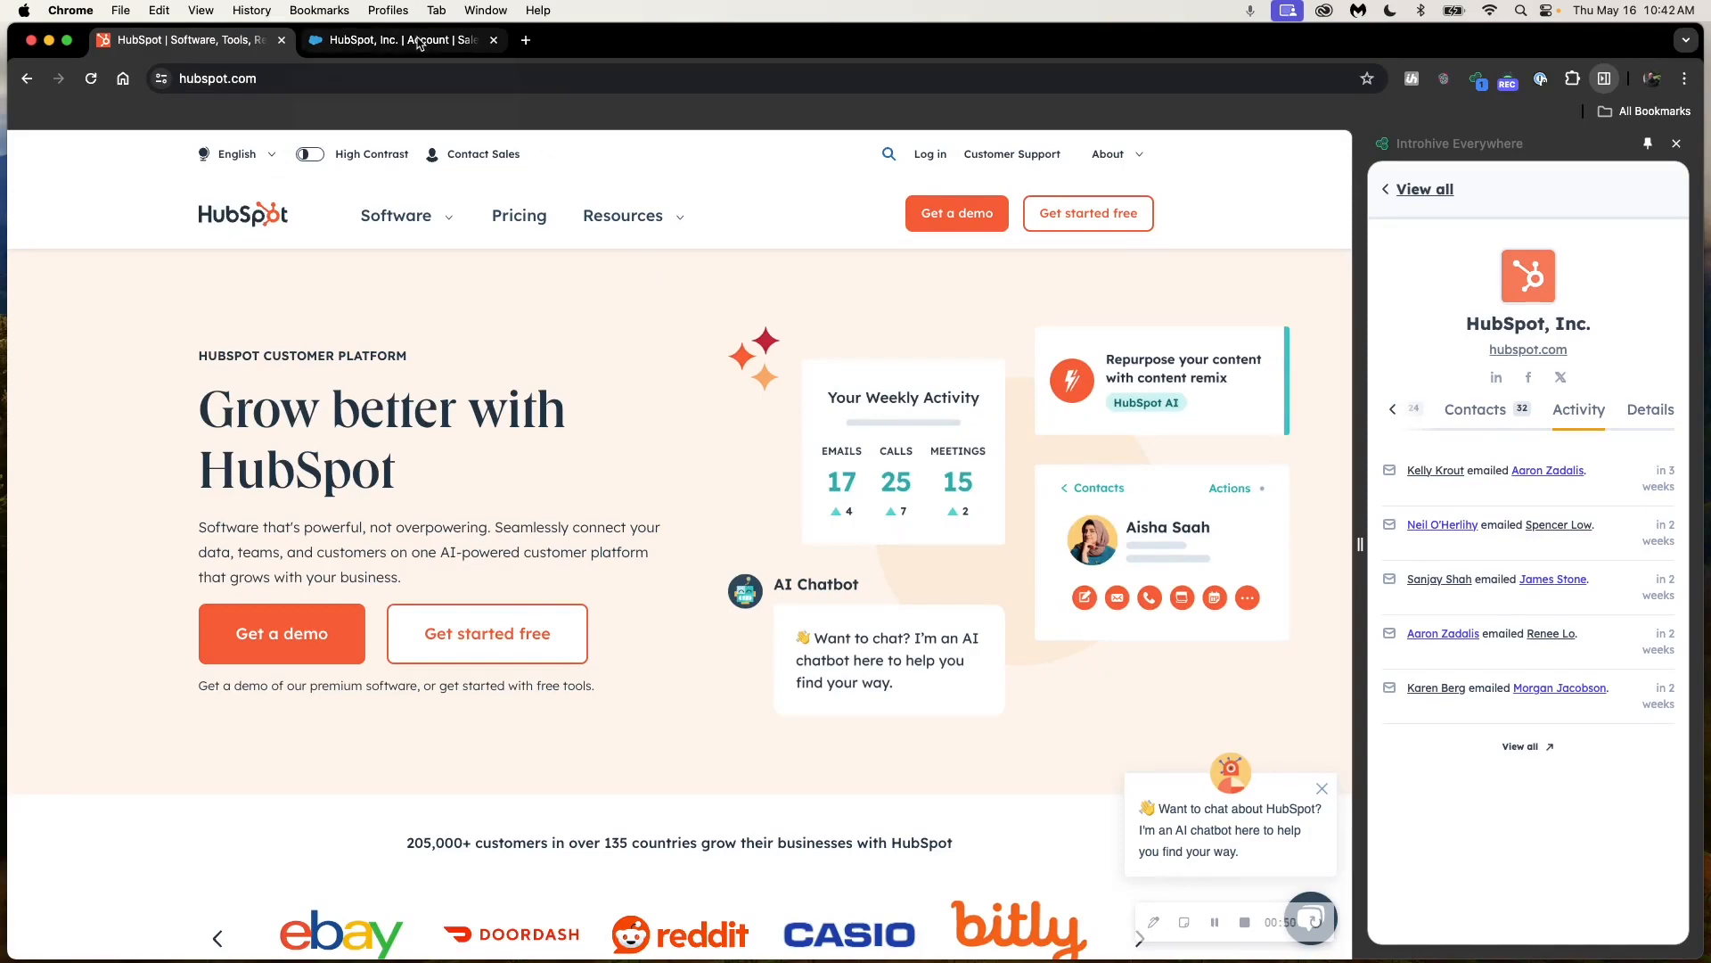
# - Switch the browser to the Salesforce HubSpot, Inc. account record
pyautogui.click(397, 41)
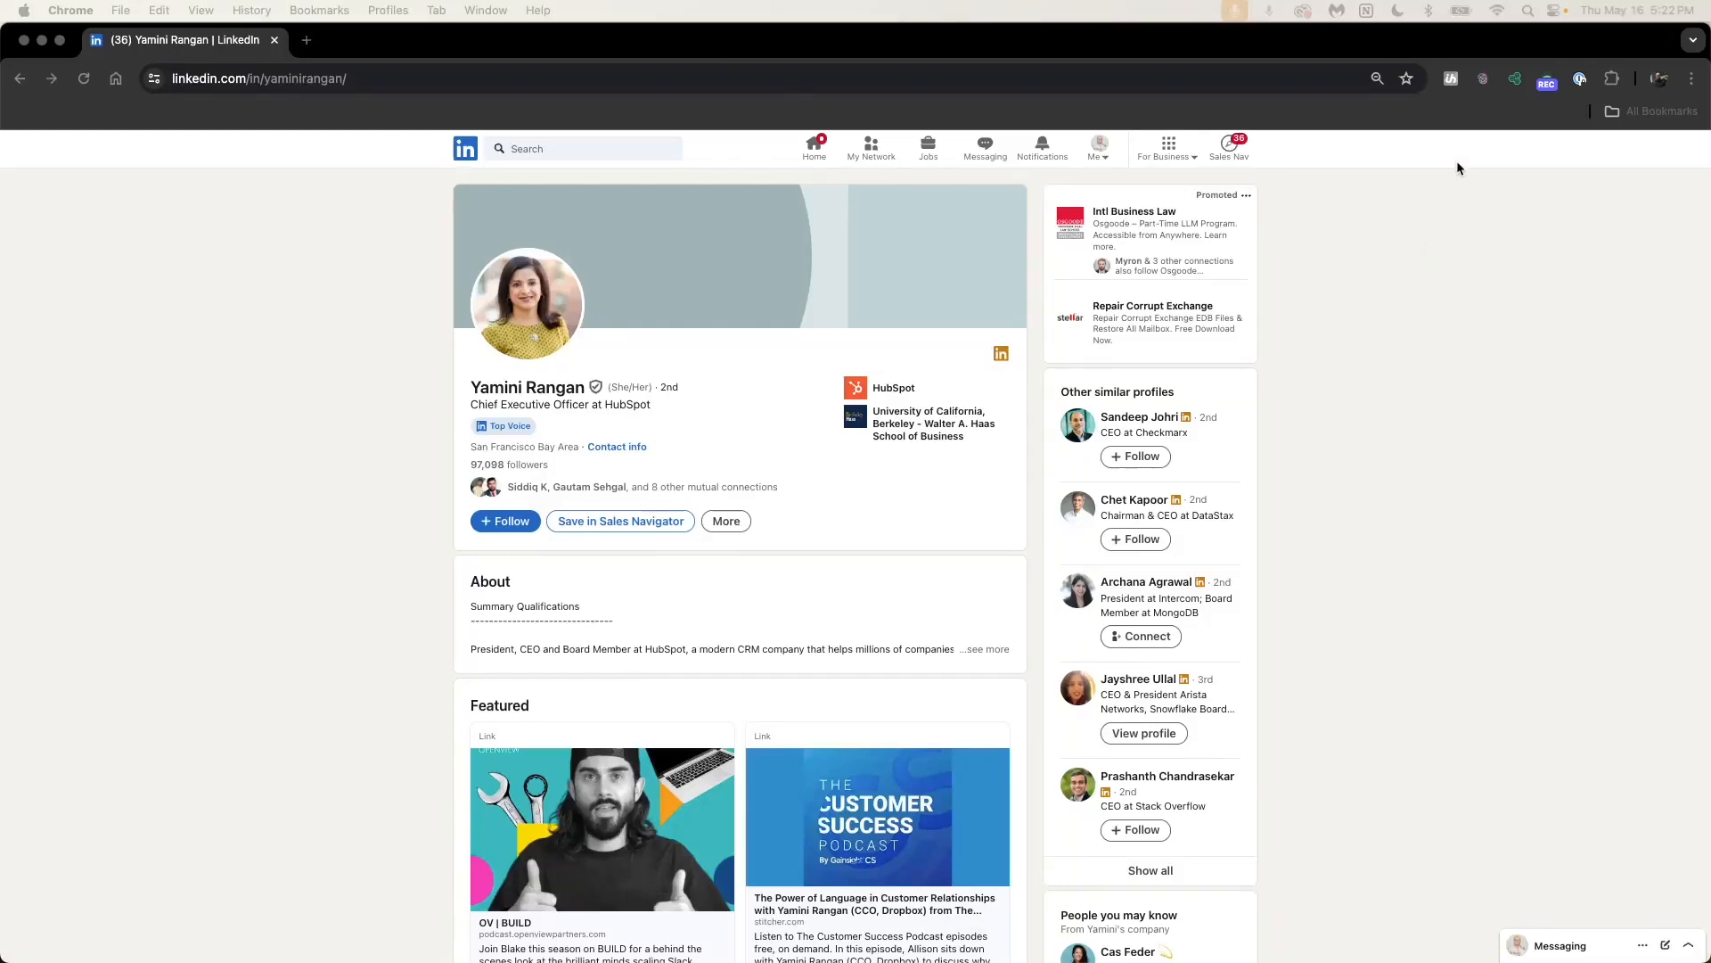
# - Reveal Introhive connected colleagues for Yamini Rangan's LinkedIn profile
pyautogui.click(1513, 77)
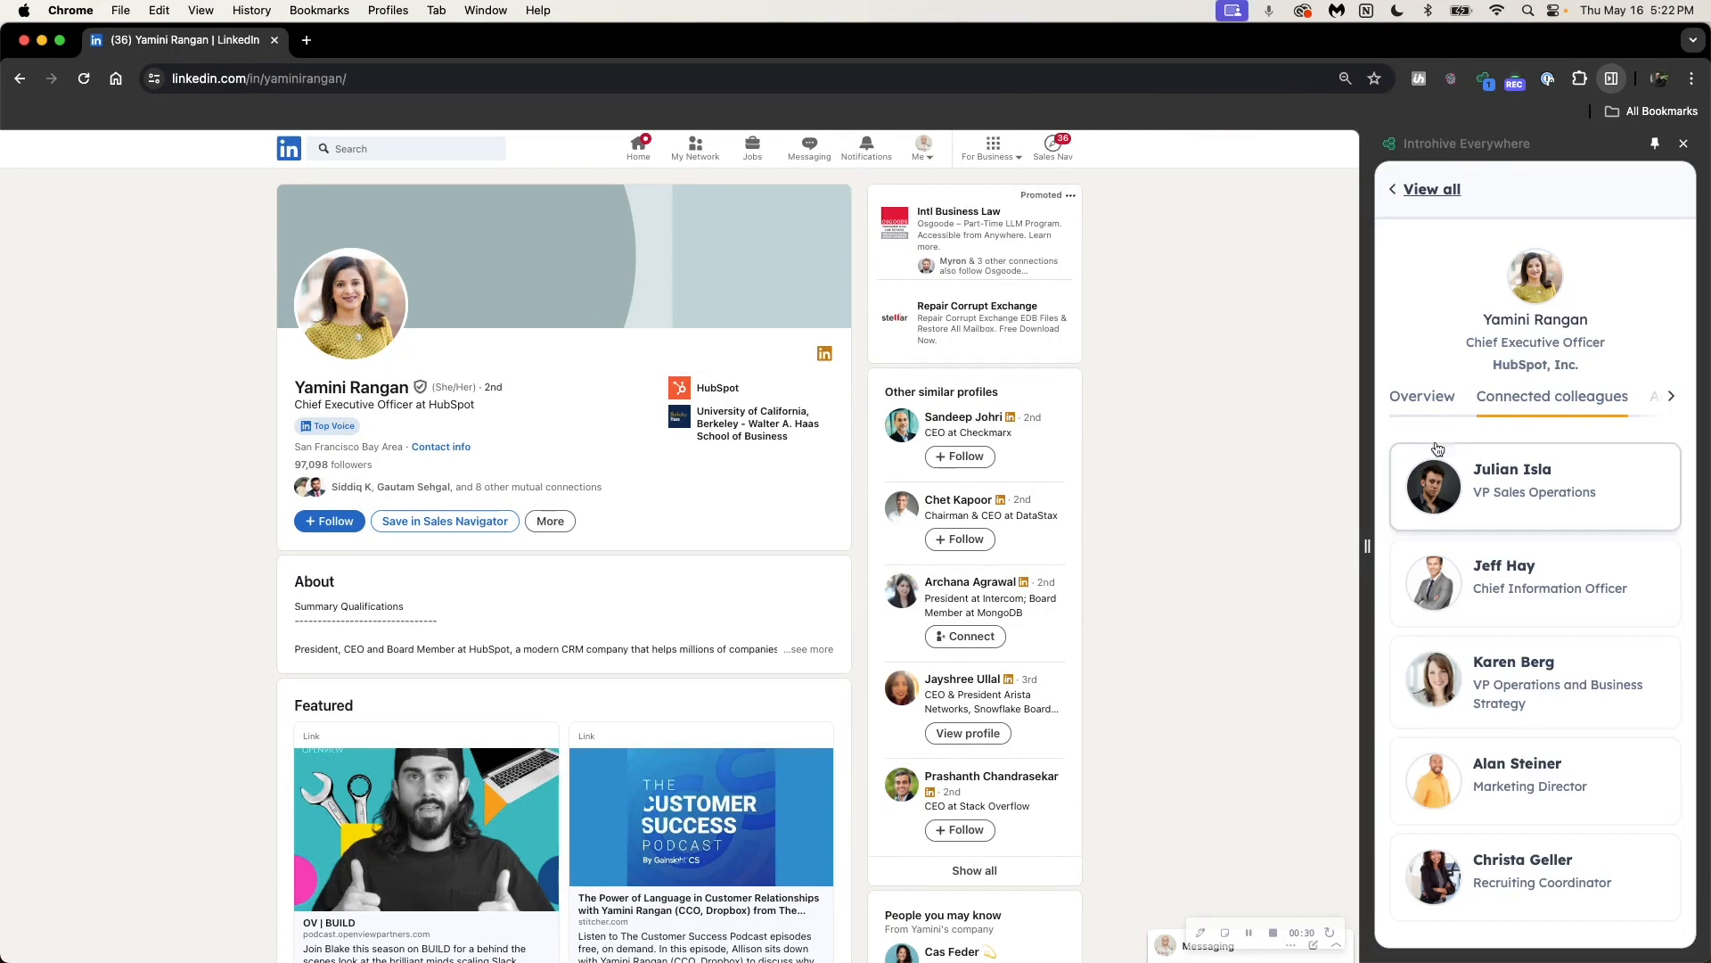
pyautogui.moveTo(1543, 585)
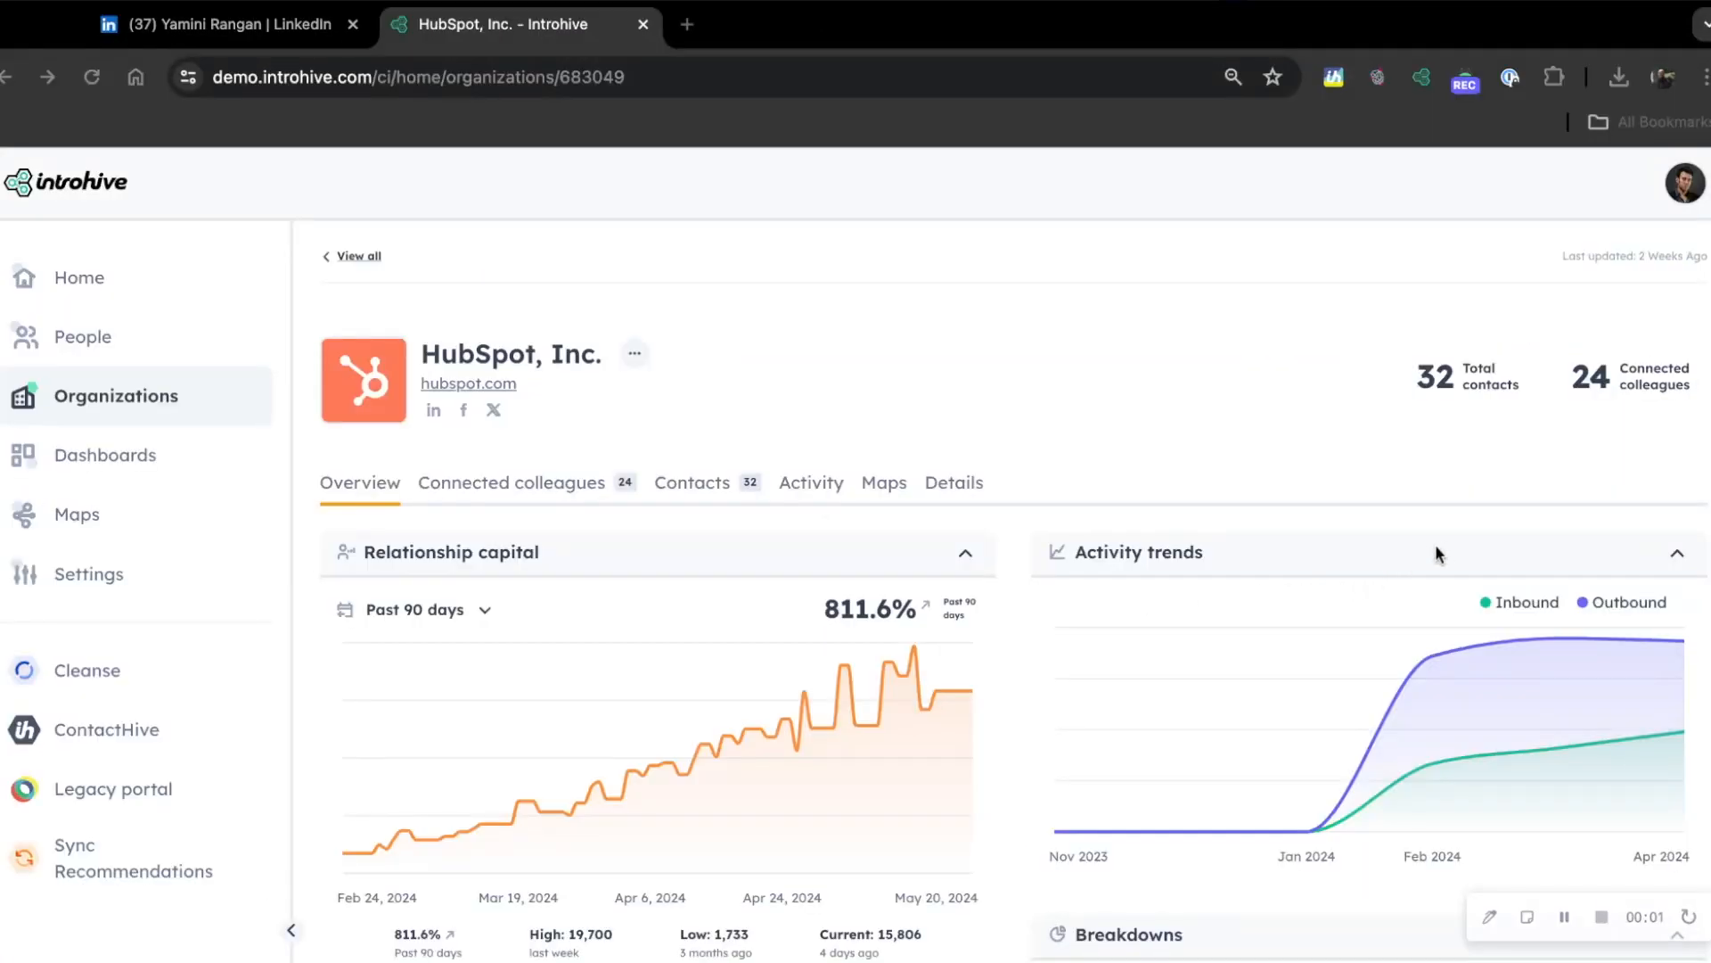
pyautogui.moveTo(1341, 643)
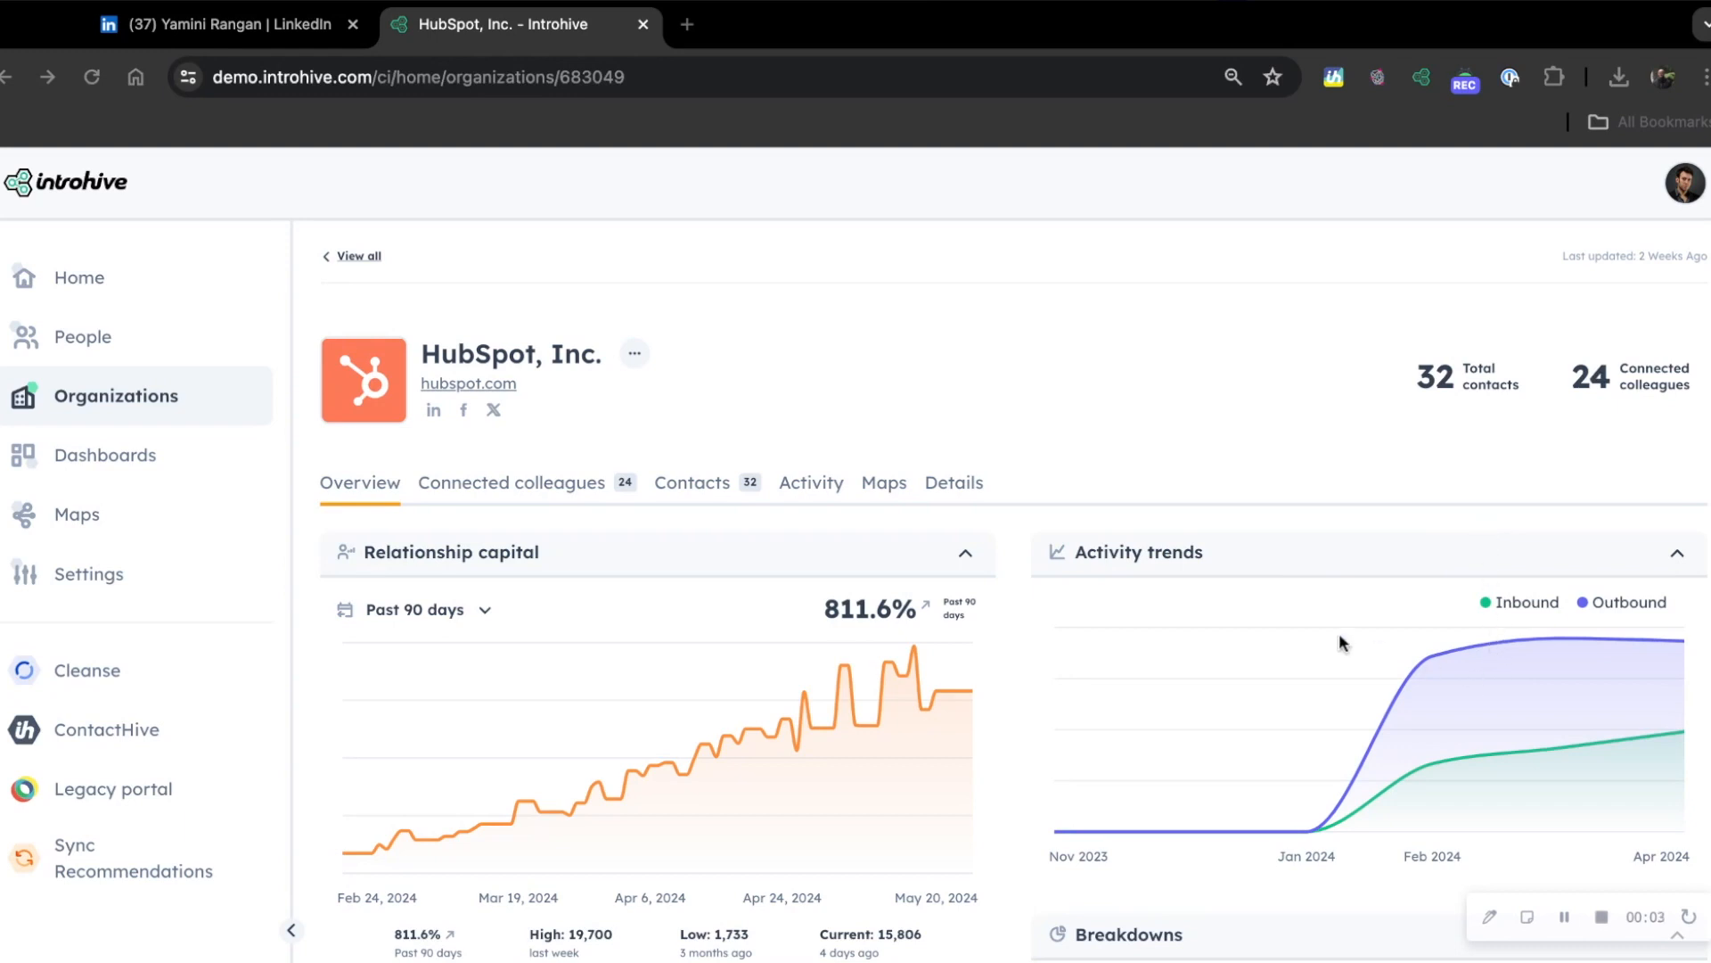
pyautogui.moveTo(870, 741)
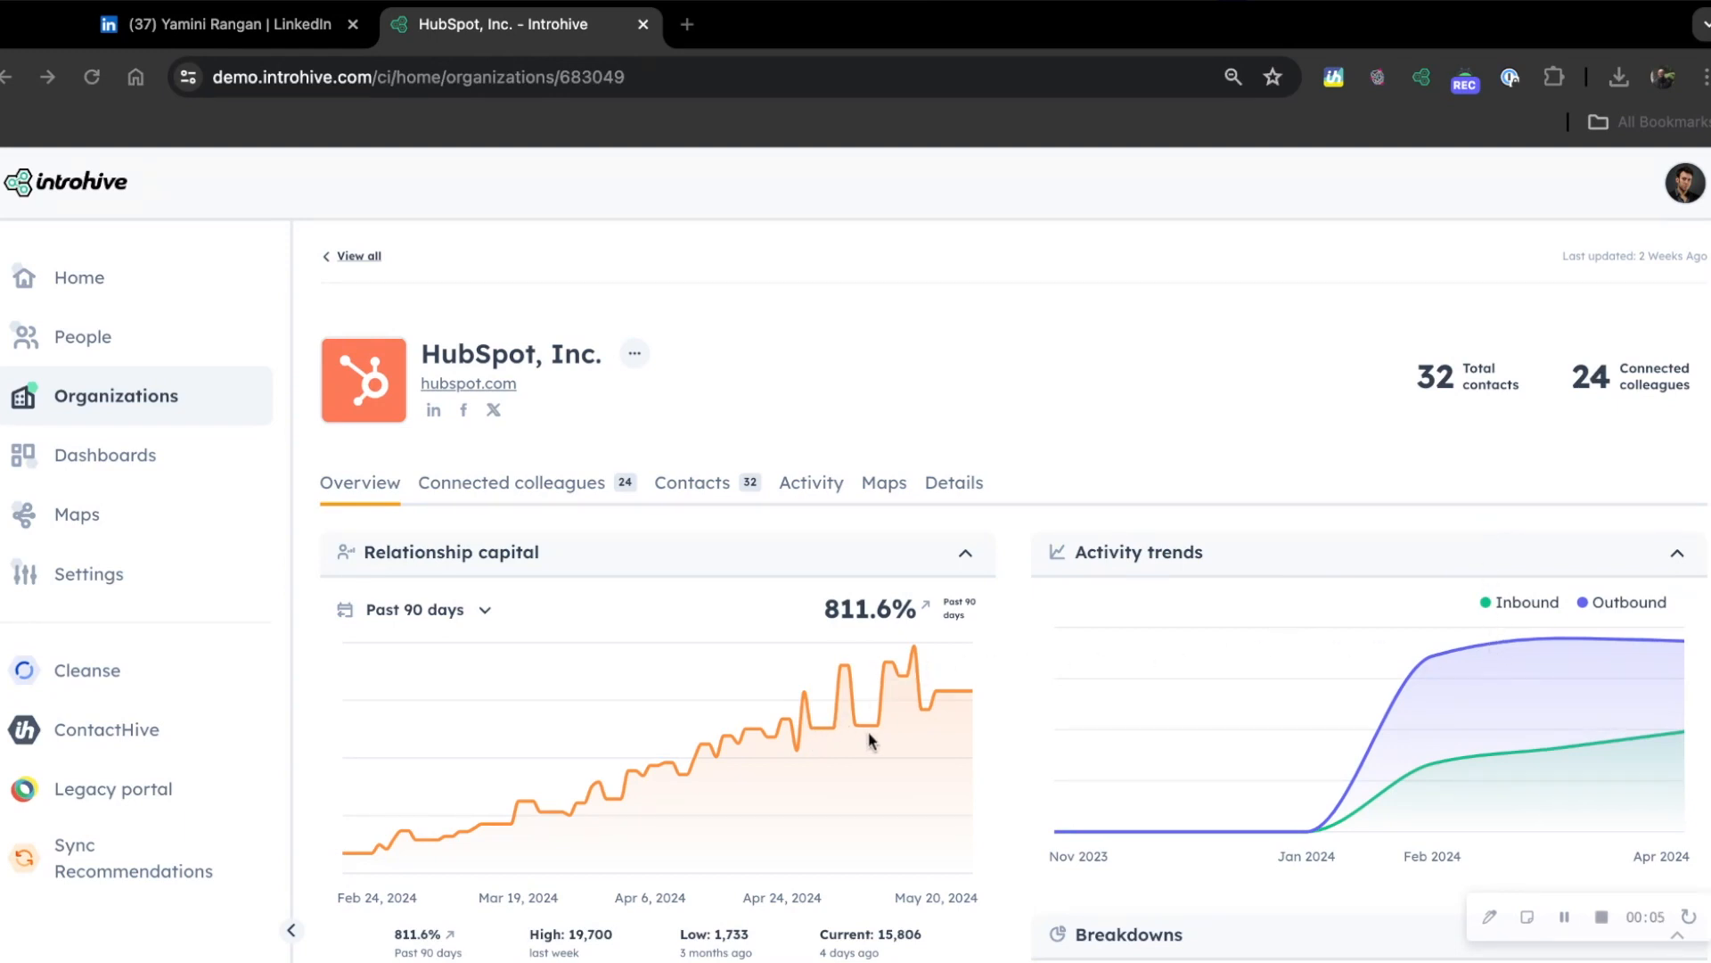
# - Show the HubSpot, Inc. relationship map under the VP of Global Sales Strategy
pyautogui.click(882, 483)
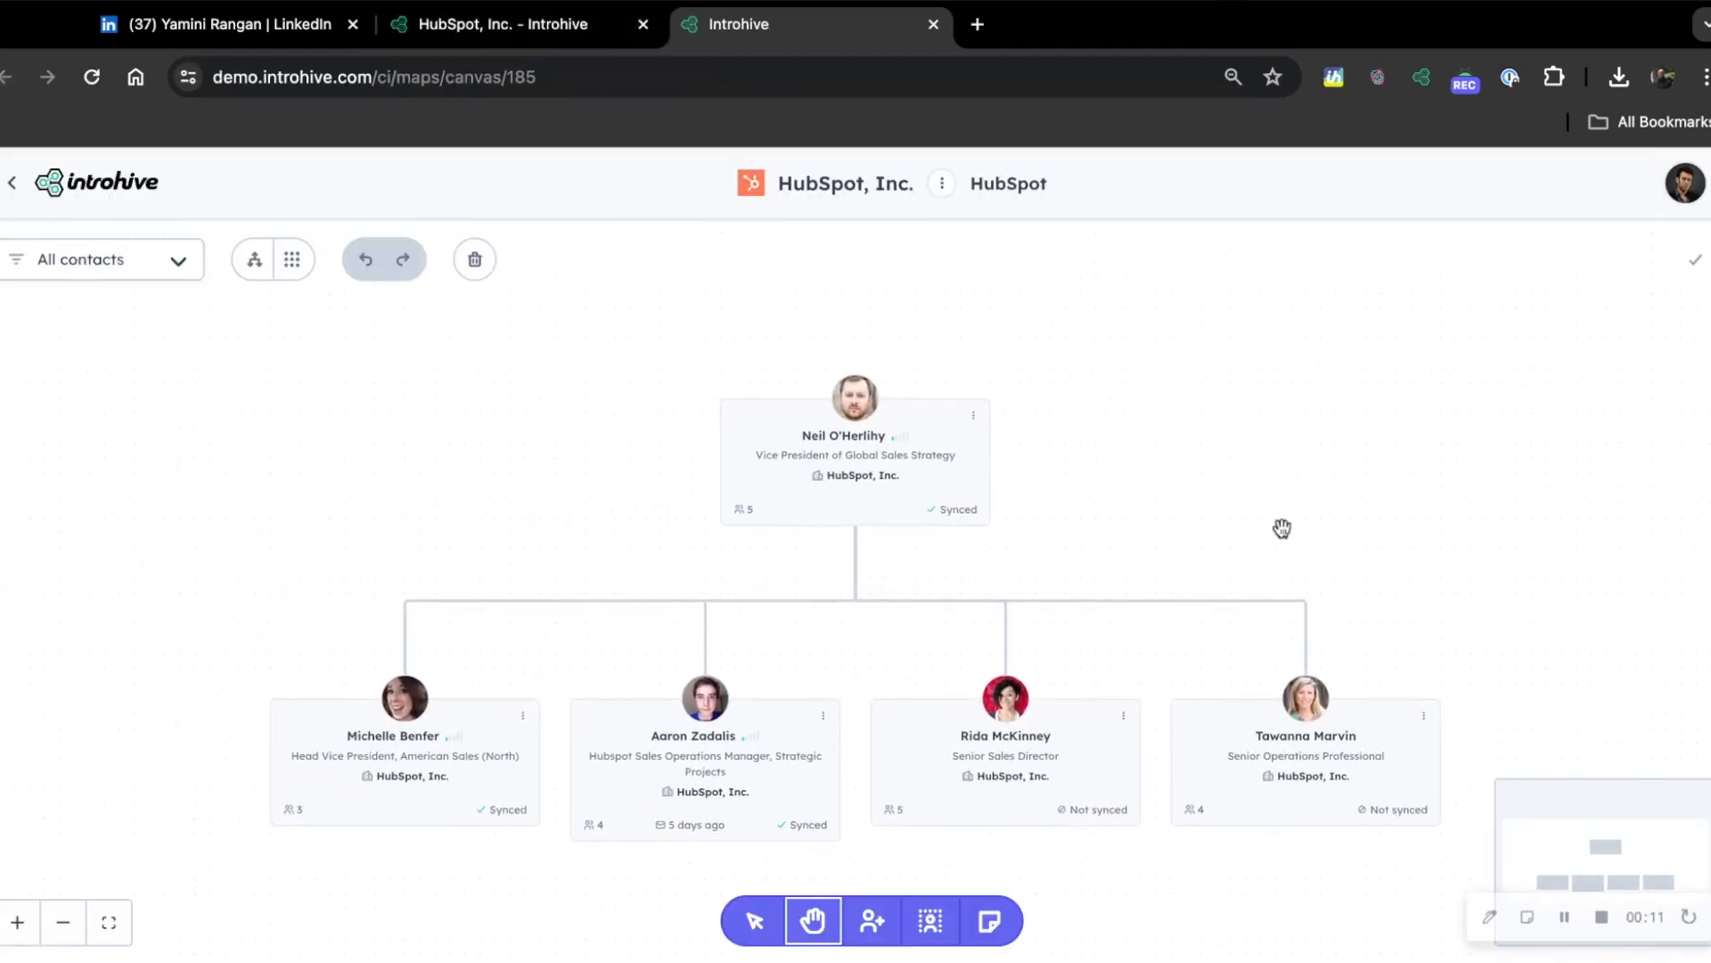
pyautogui.moveTo(1352, 606)
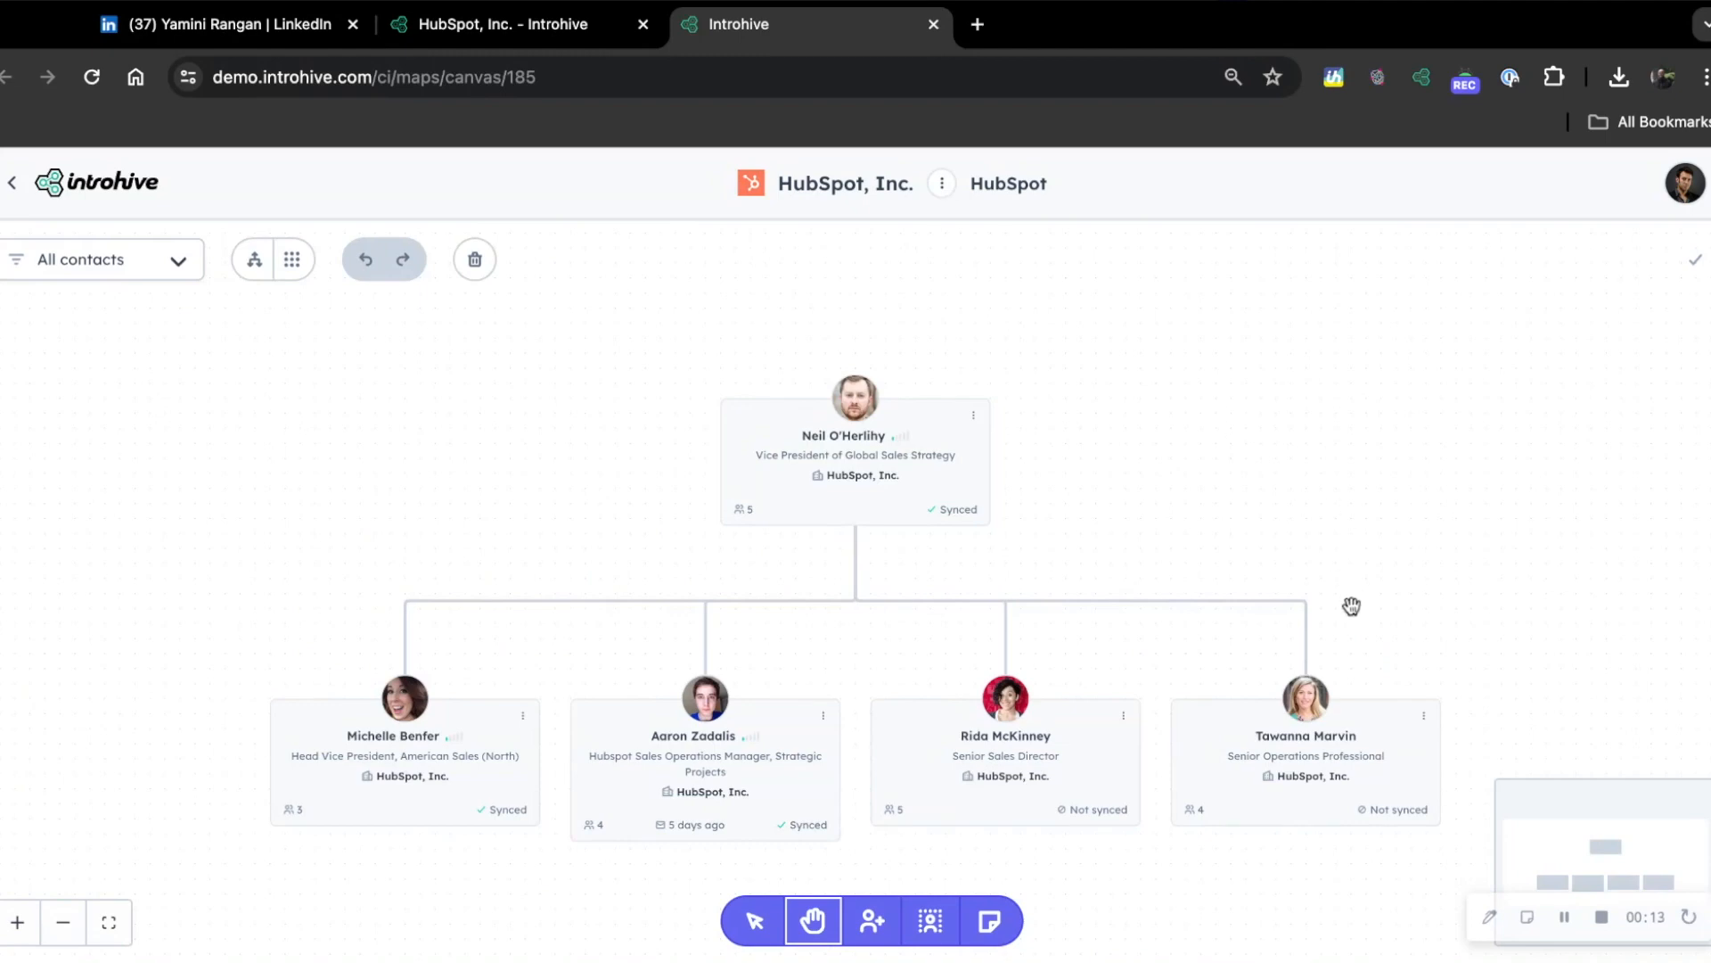
pyautogui.moveTo(1125, 877)
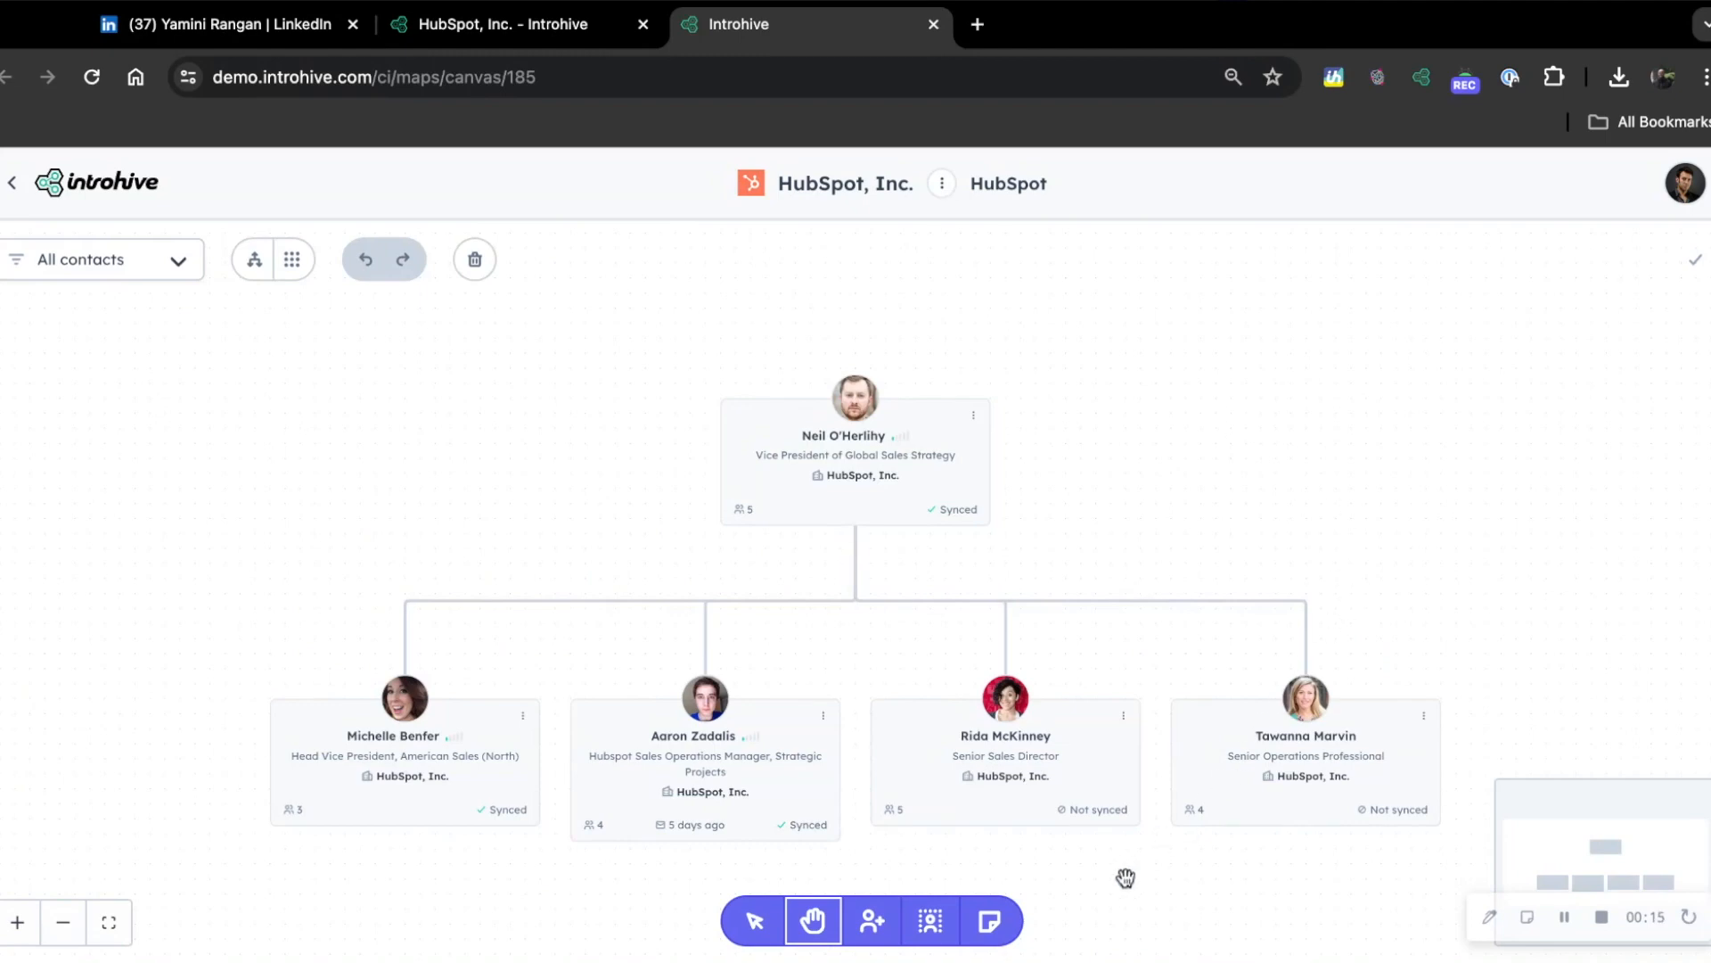